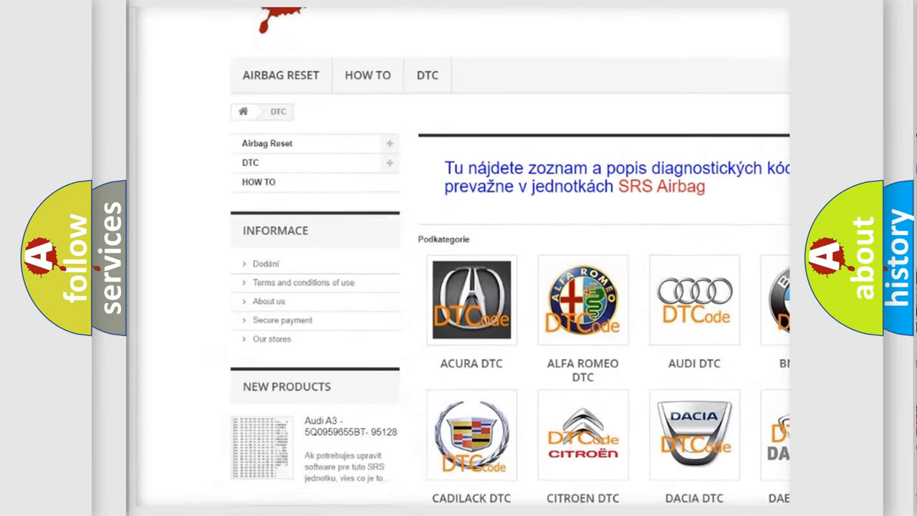
# Step: Scroll down past the car-brand logos into the long list of B-series DTC codes
pyautogui.scroll(-3)
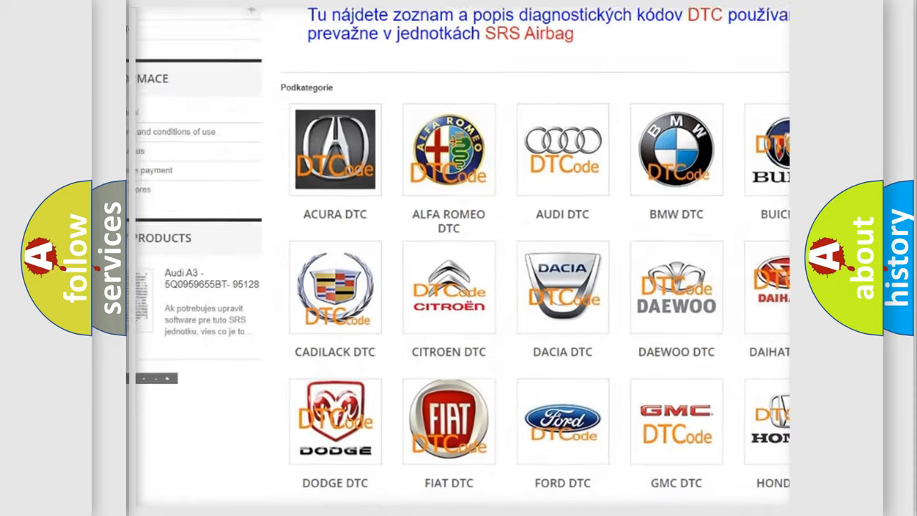
pyautogui.scroll(-3)
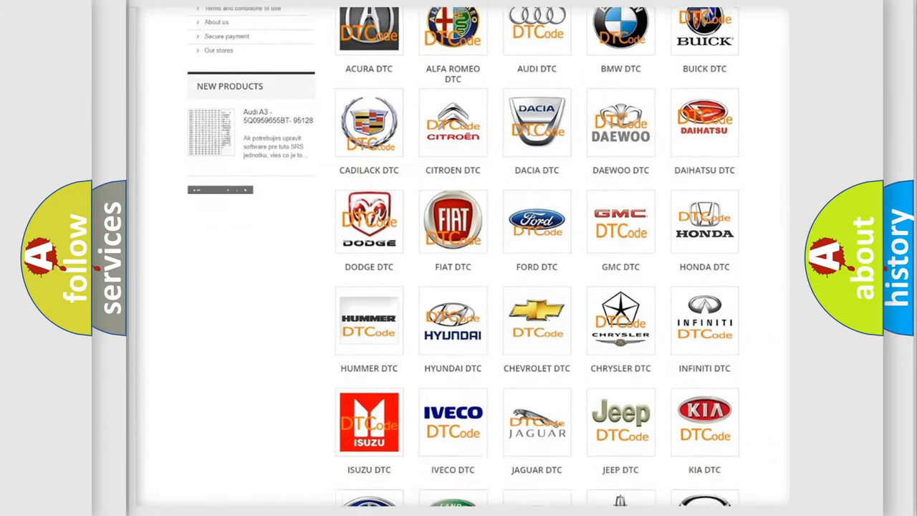
pyautogui.scroll(-3)
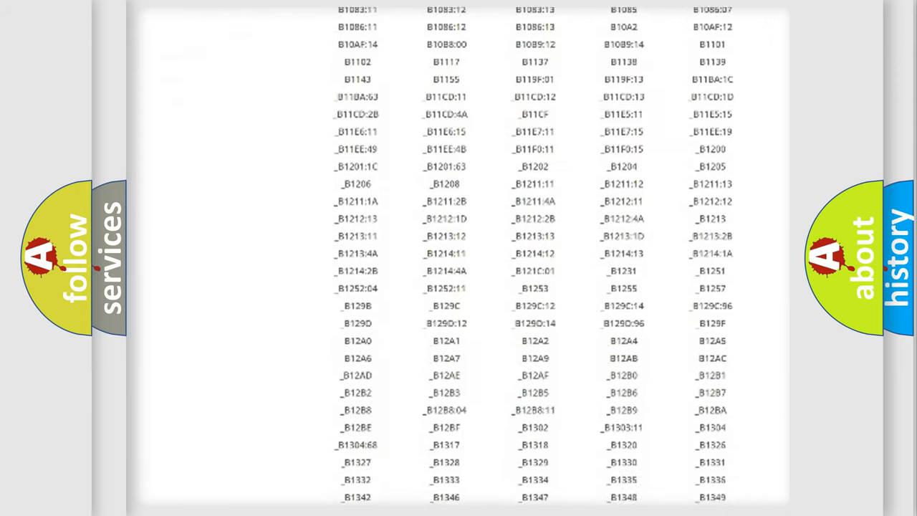
pyautogui.scroll(-3)
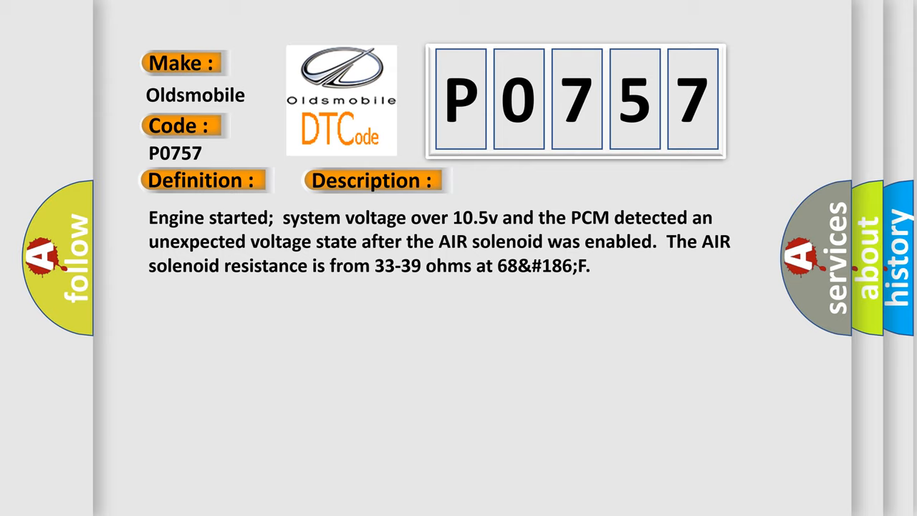
# Step: Advance the P0757 card from its AIR solenoid description to the list of causes
pyautogui.click(528, 181)
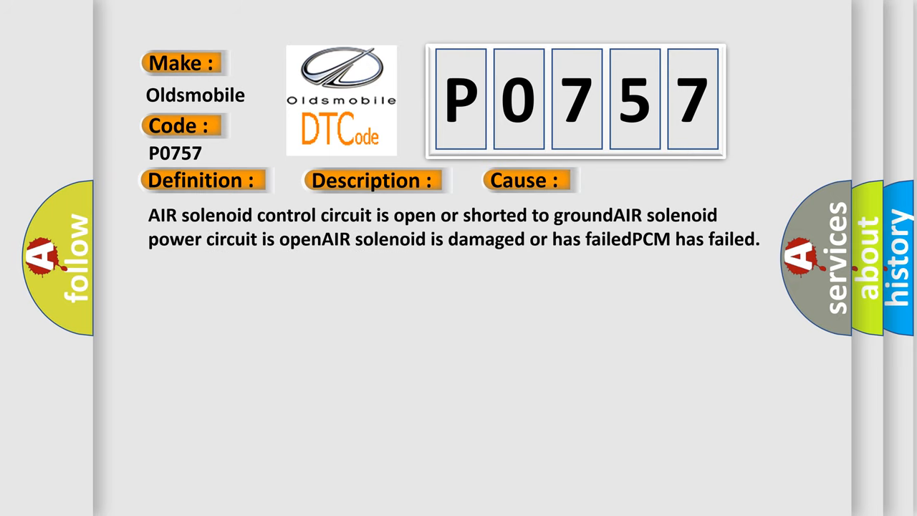